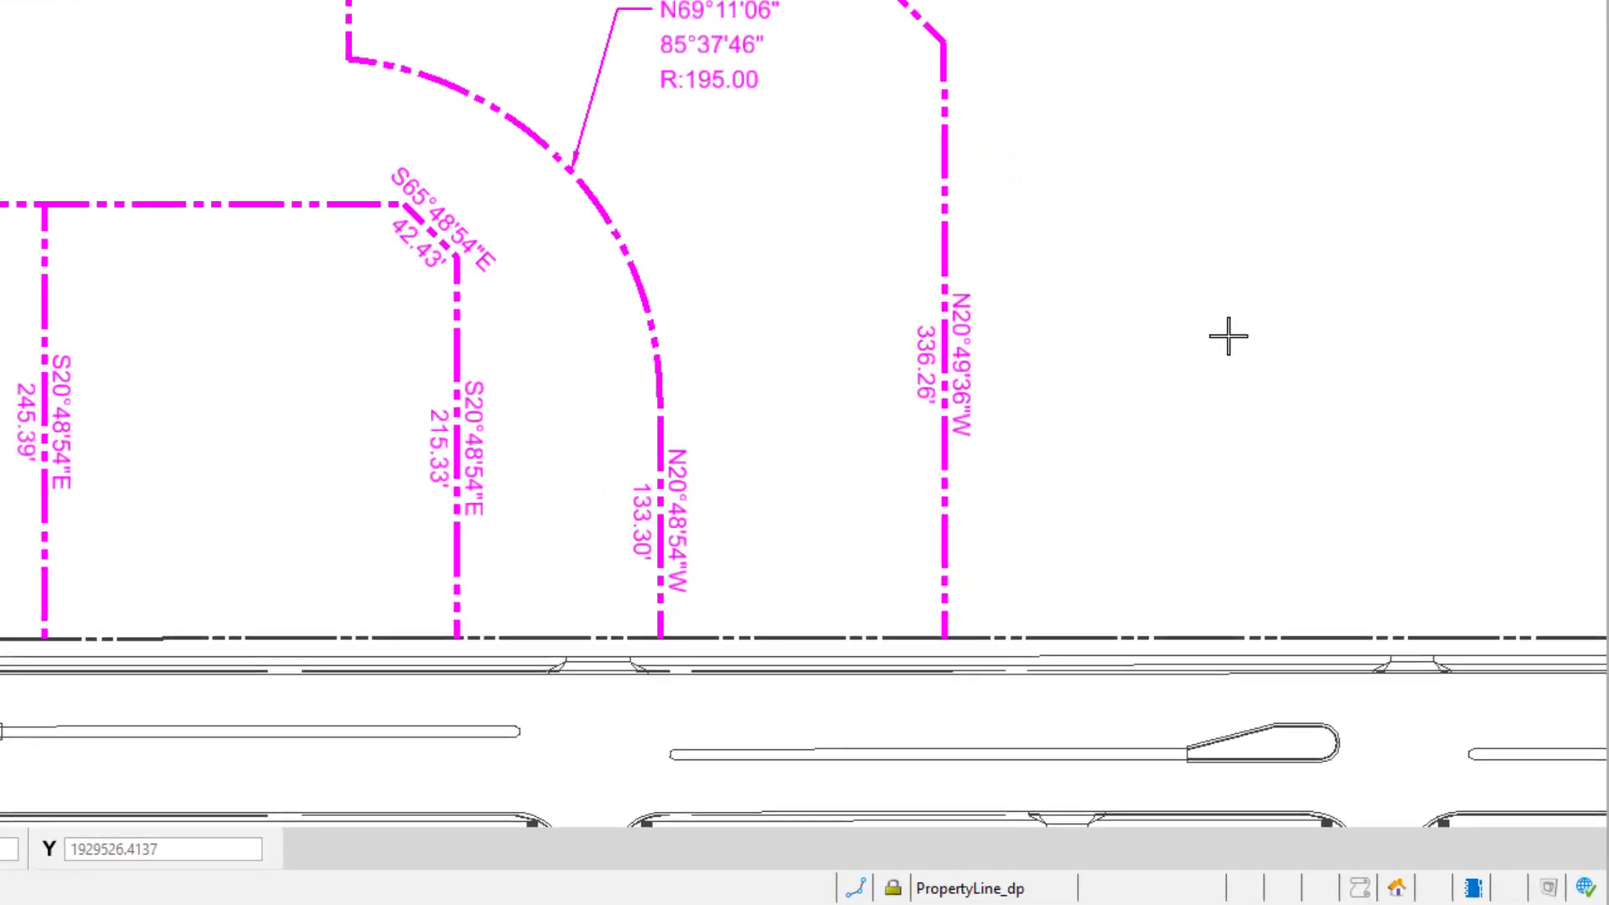
pyautogui.moveTo(1161, 488)
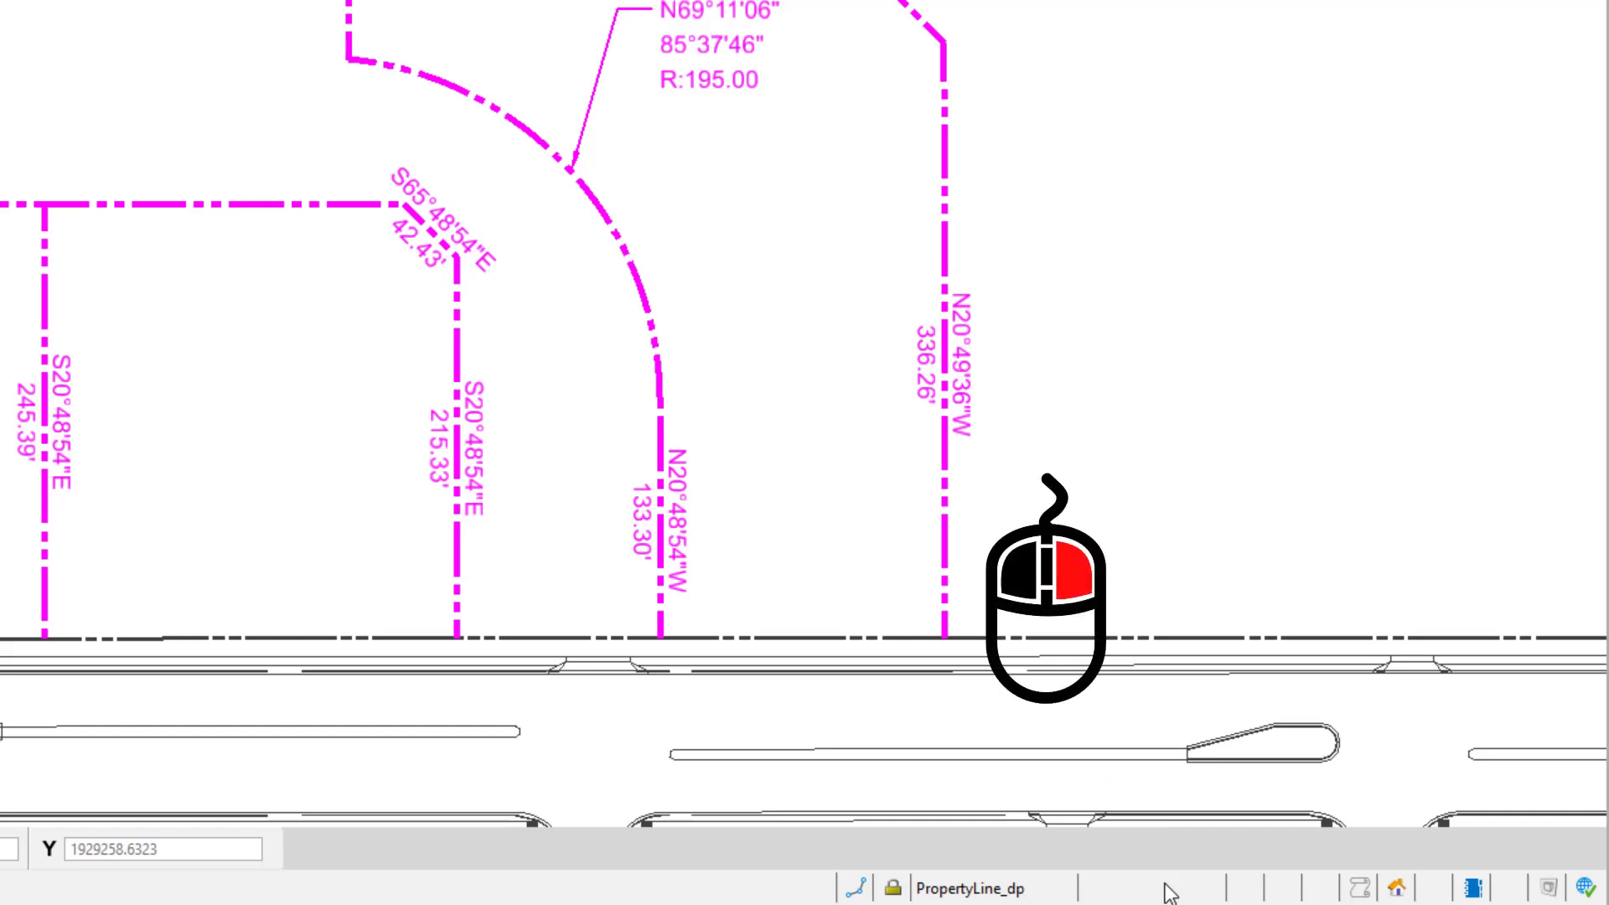
pyautogui.rightClick(1171, 889)
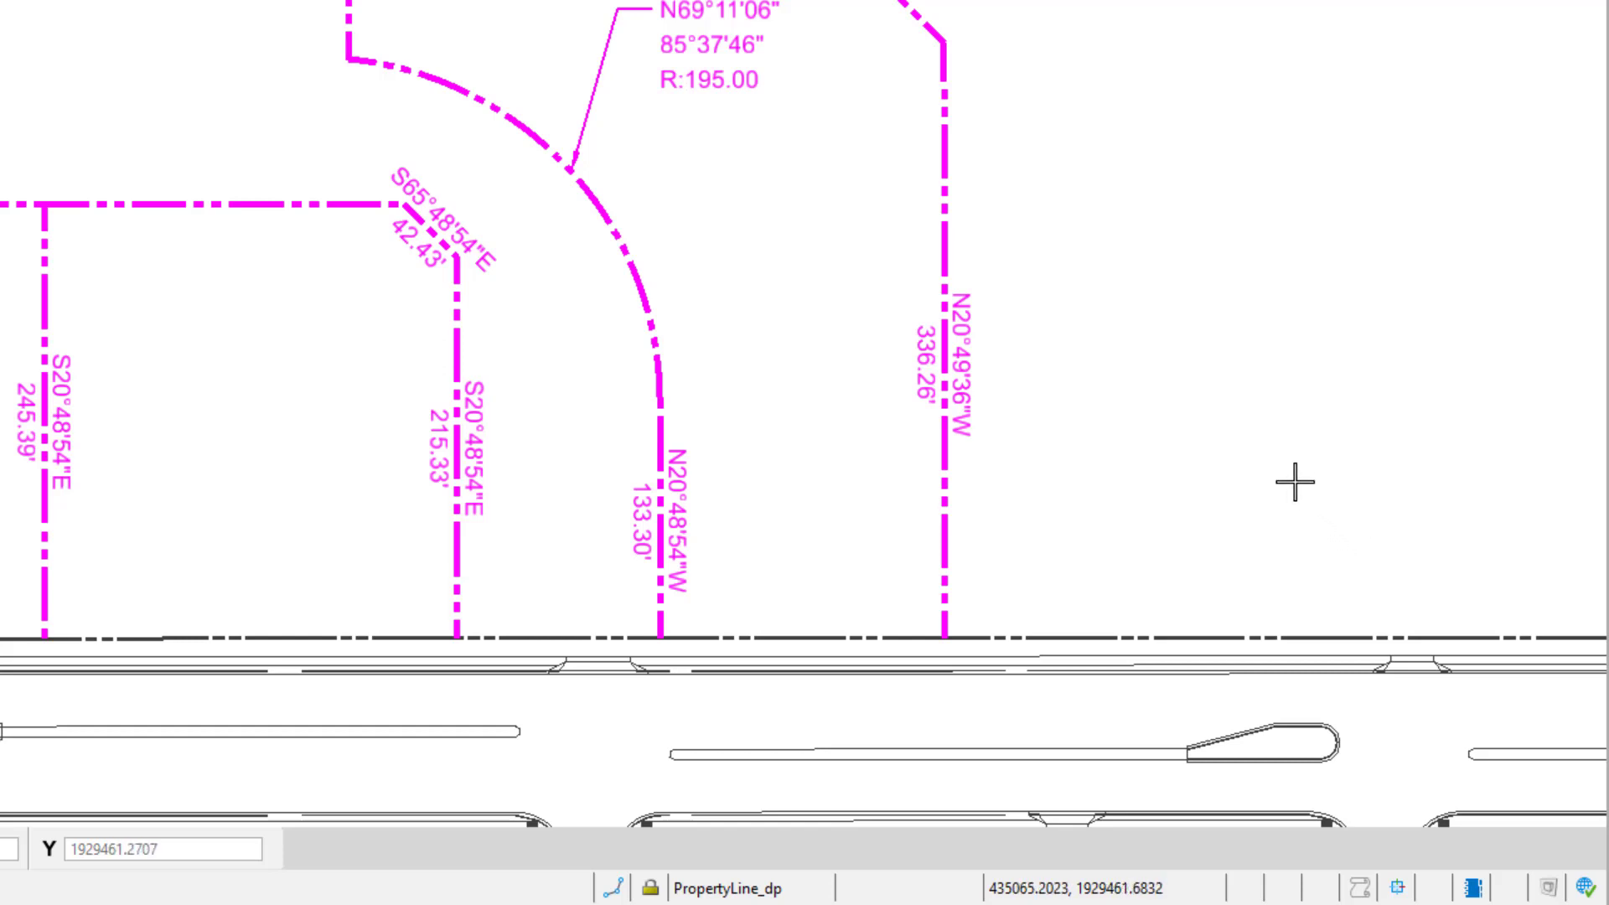
pyautogui.moveTo(1102, 436)
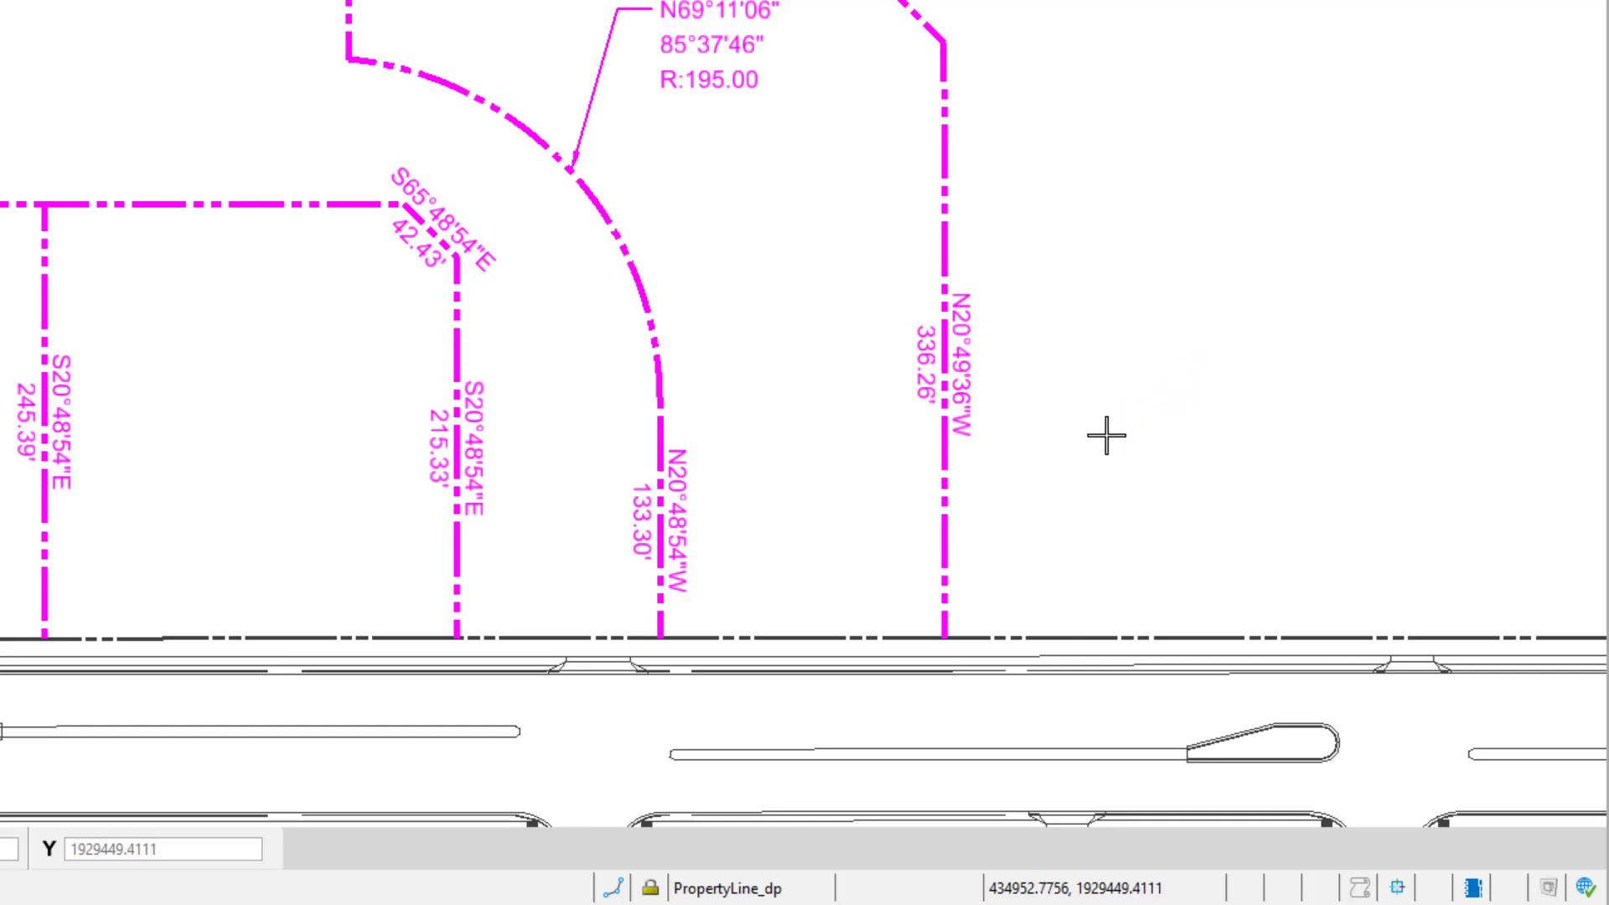
pyautogui.moveTo(933, 626)
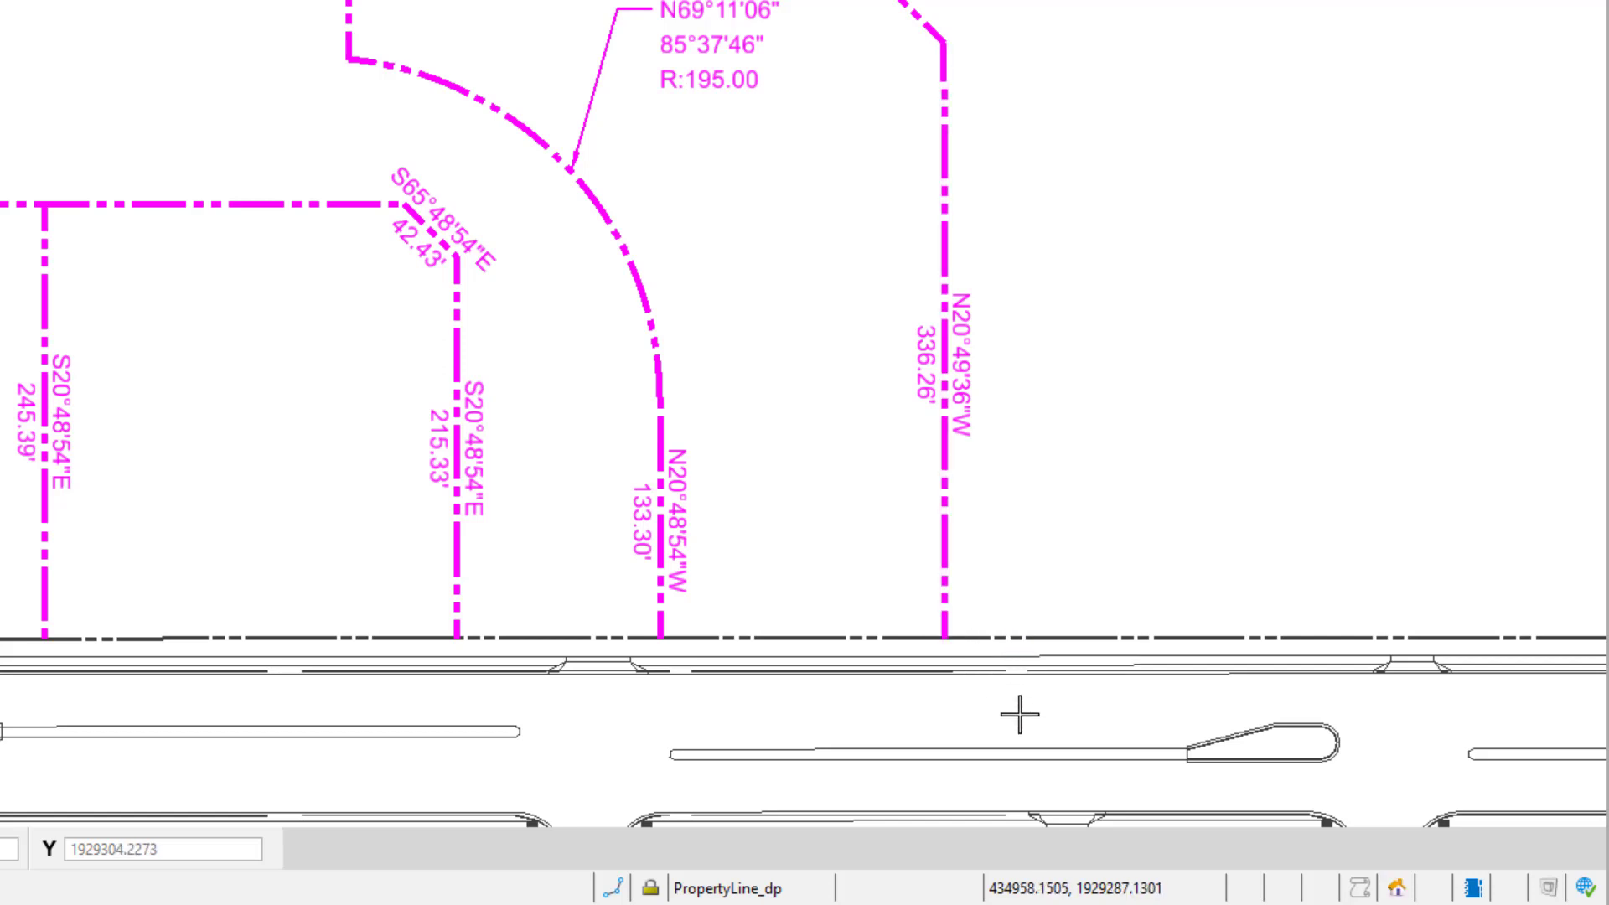
pyautogui.click(1011, 708)
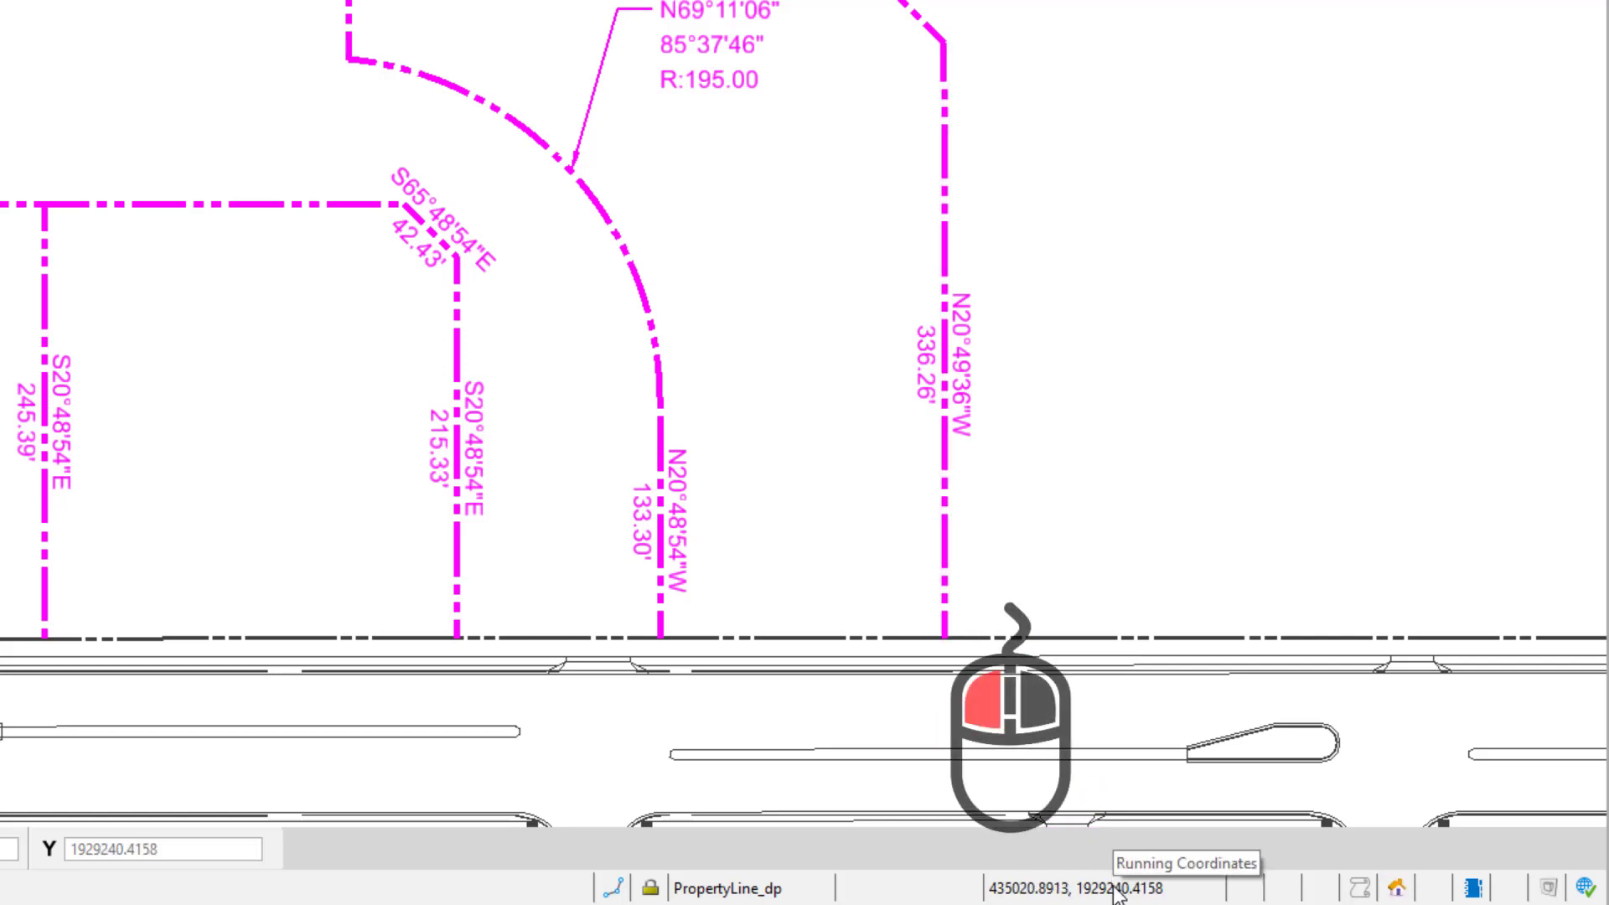